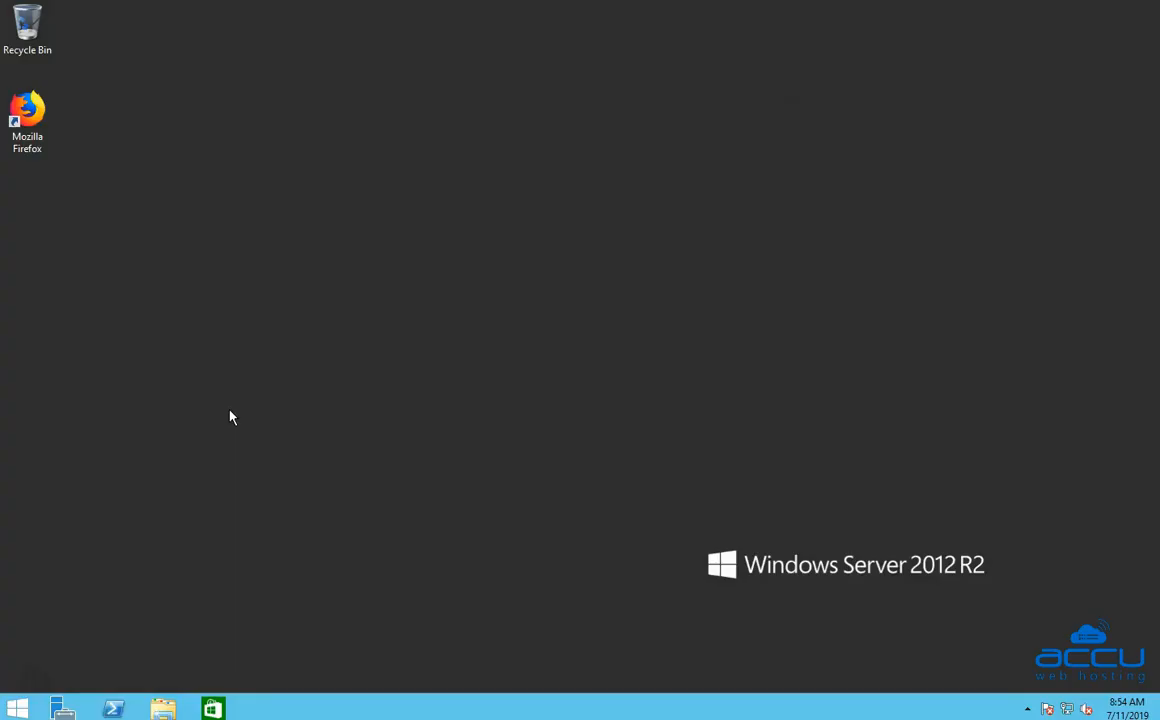
mouse_move(960, 296)
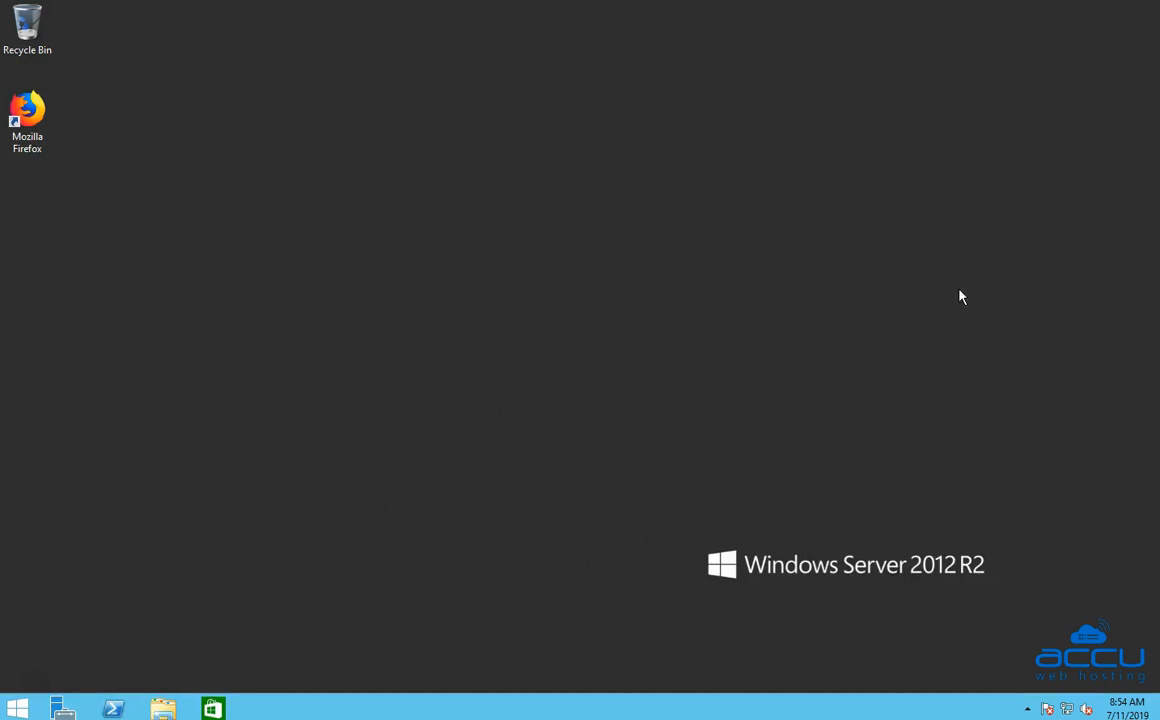
mouse_move(428, 540)
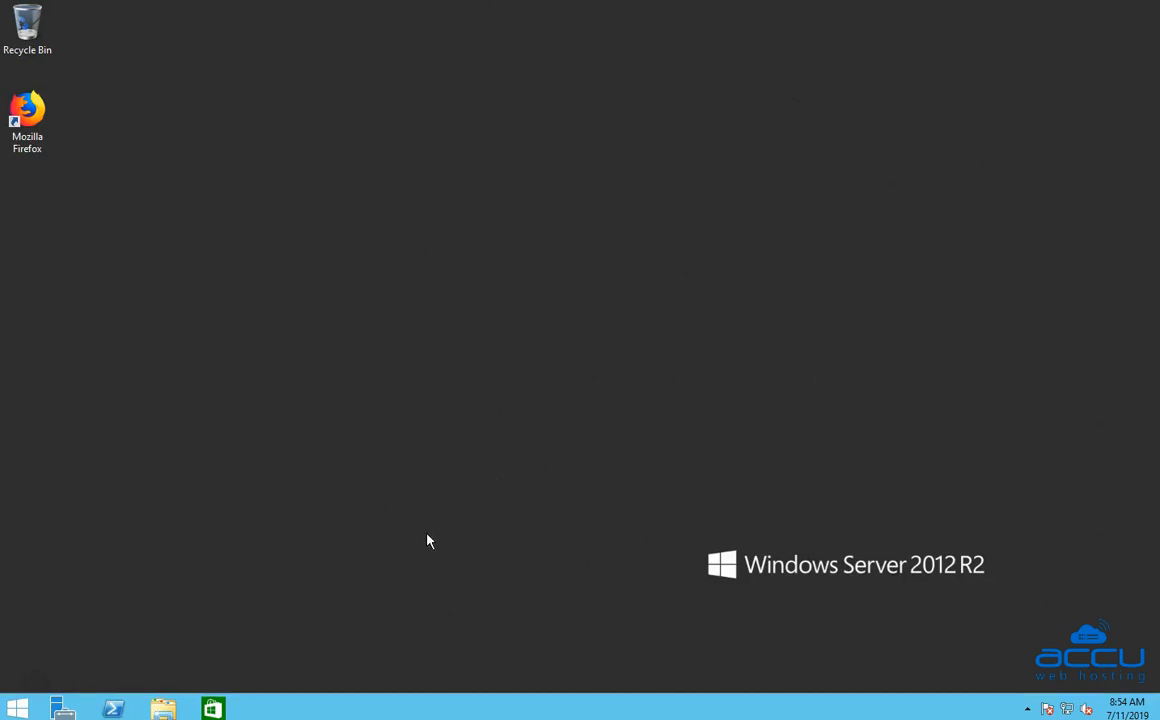
mouse_move(753, 588)
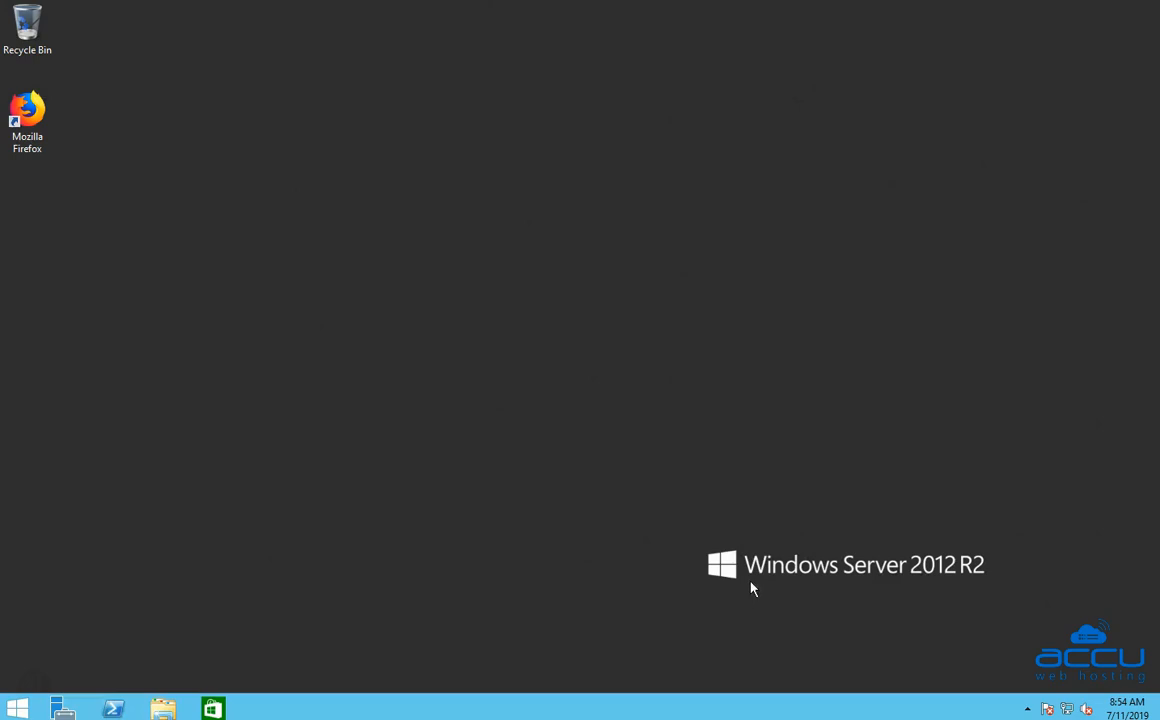
mouse_move(948, 584)
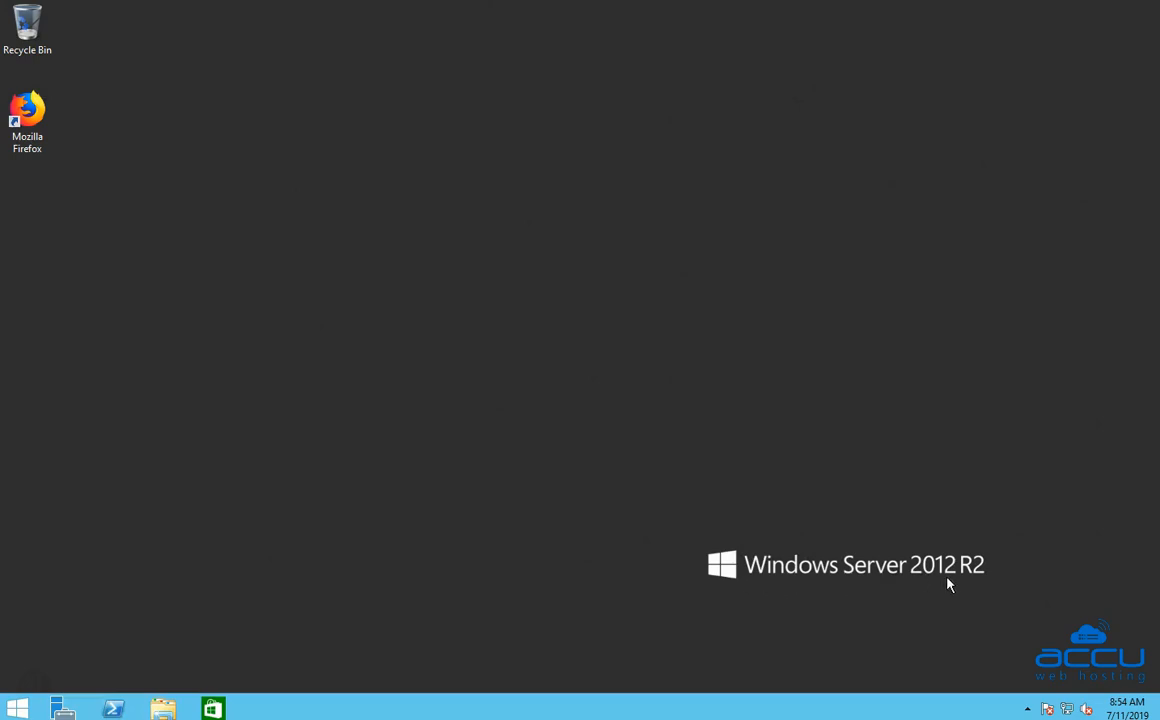
mouse_move(589, 565)
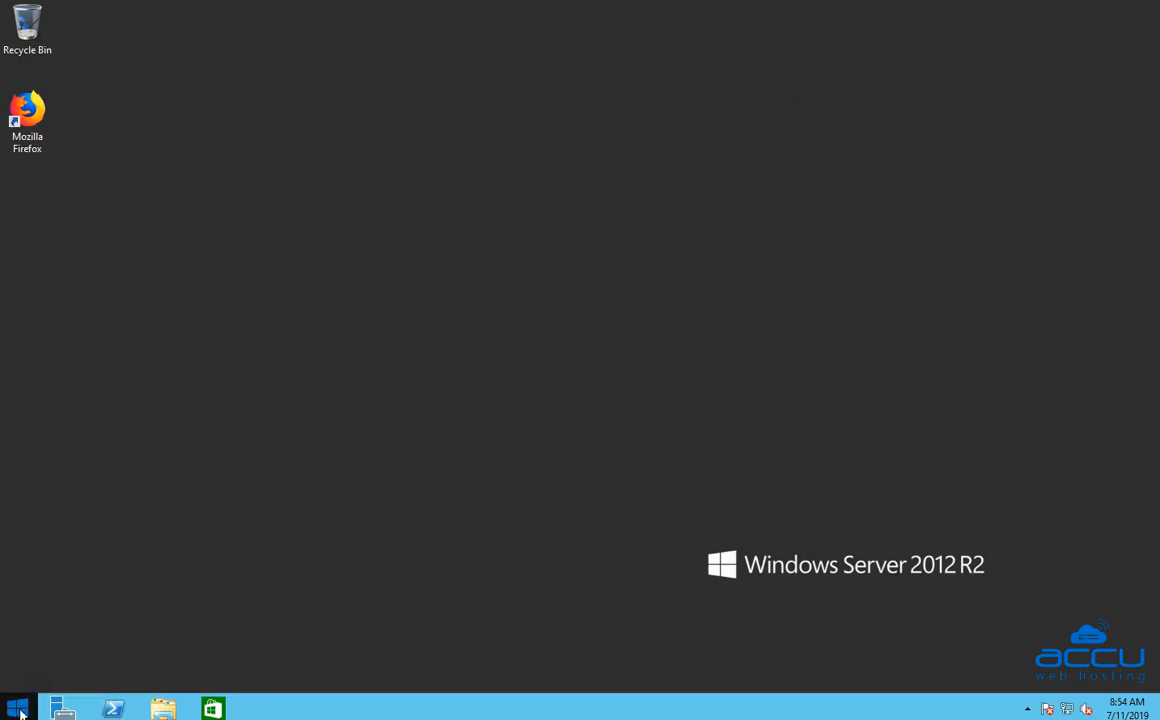
Search the Start screen for MailEnable and launch it from the results
click(16, 708)
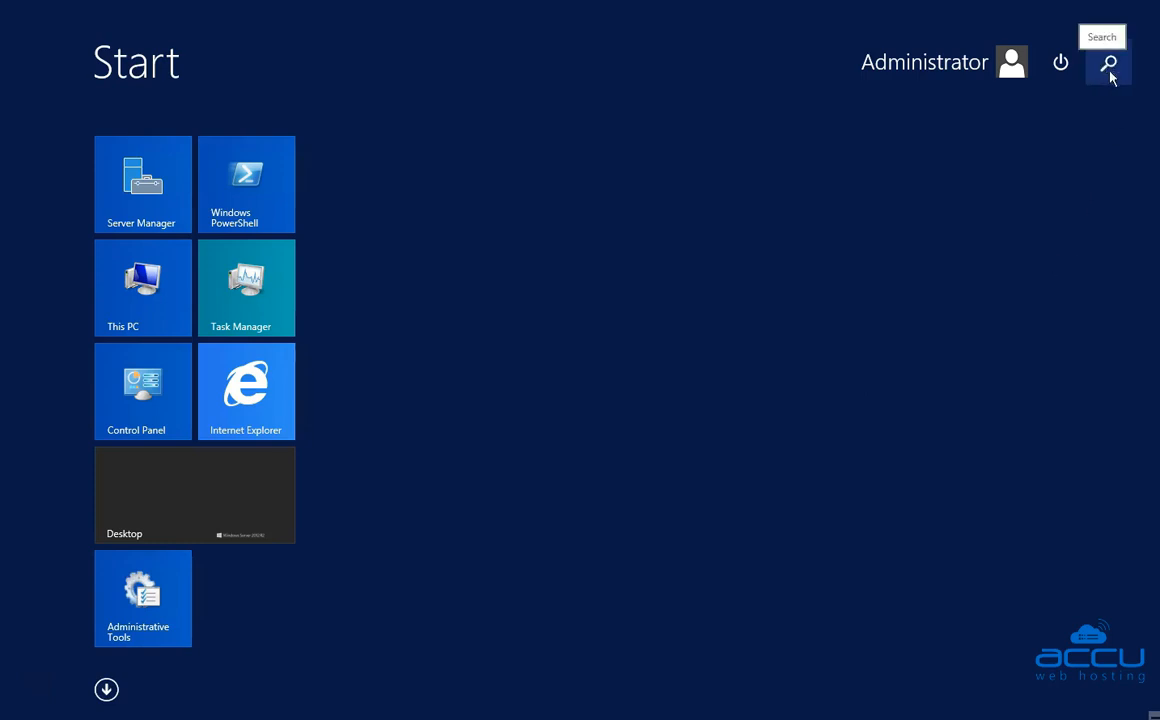
click(1108, 63)
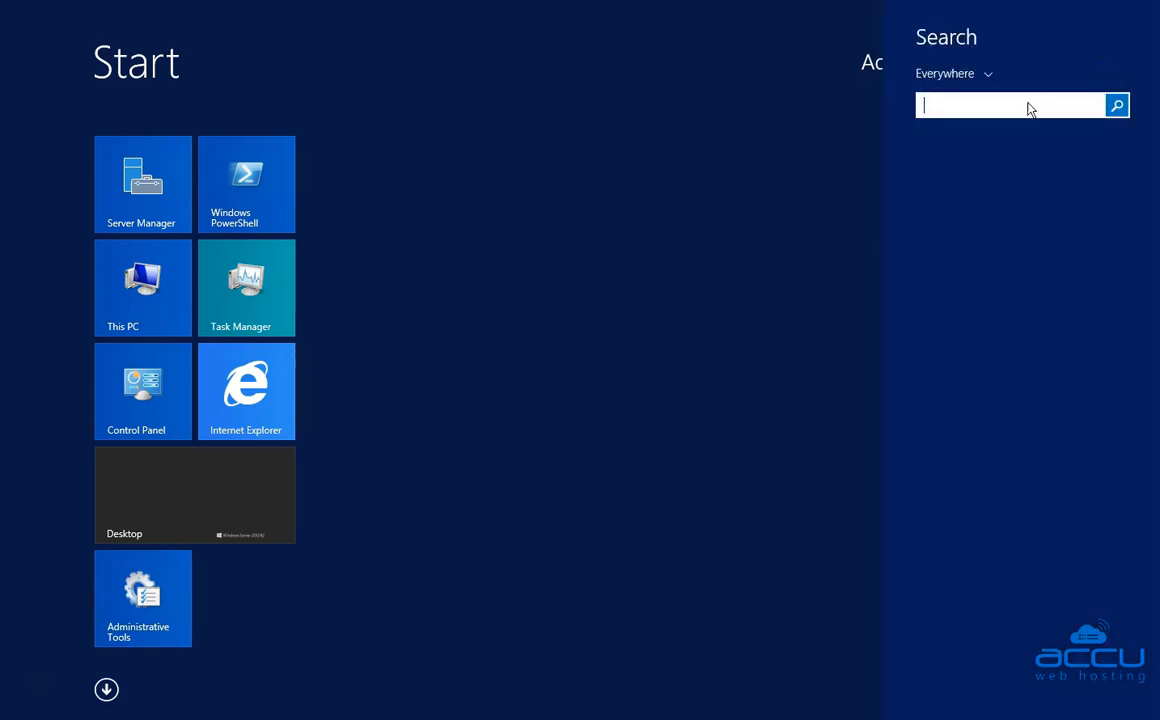
text(MailEnable)
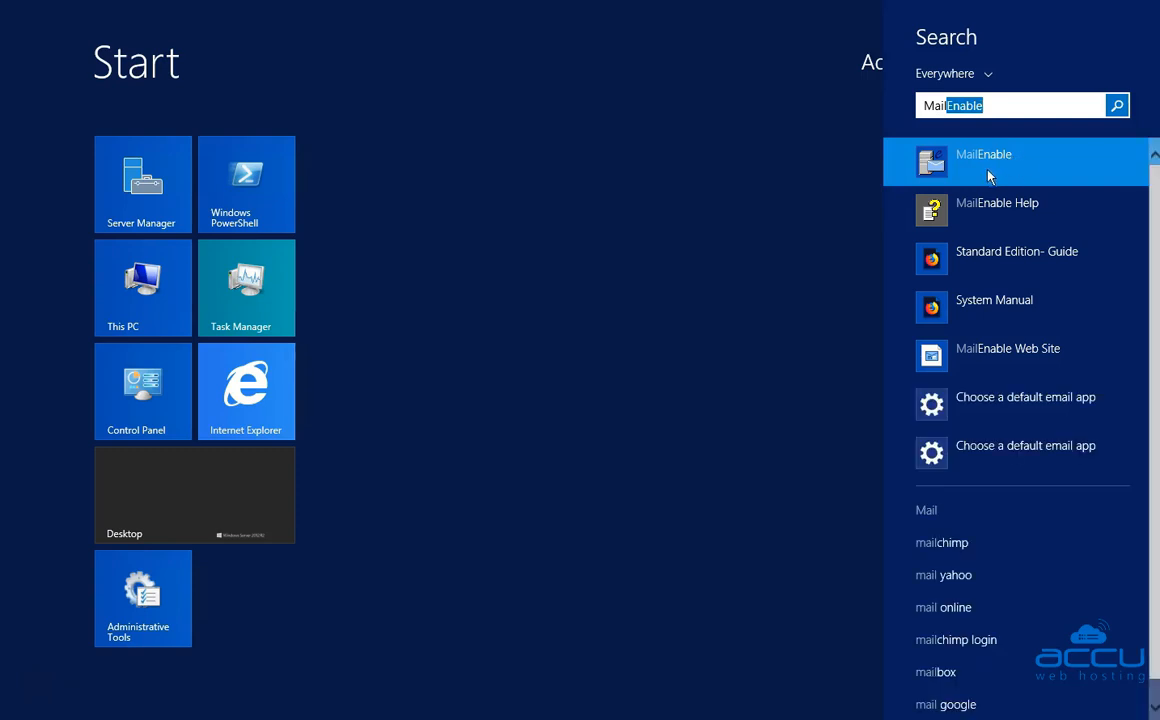
click(983, 160)
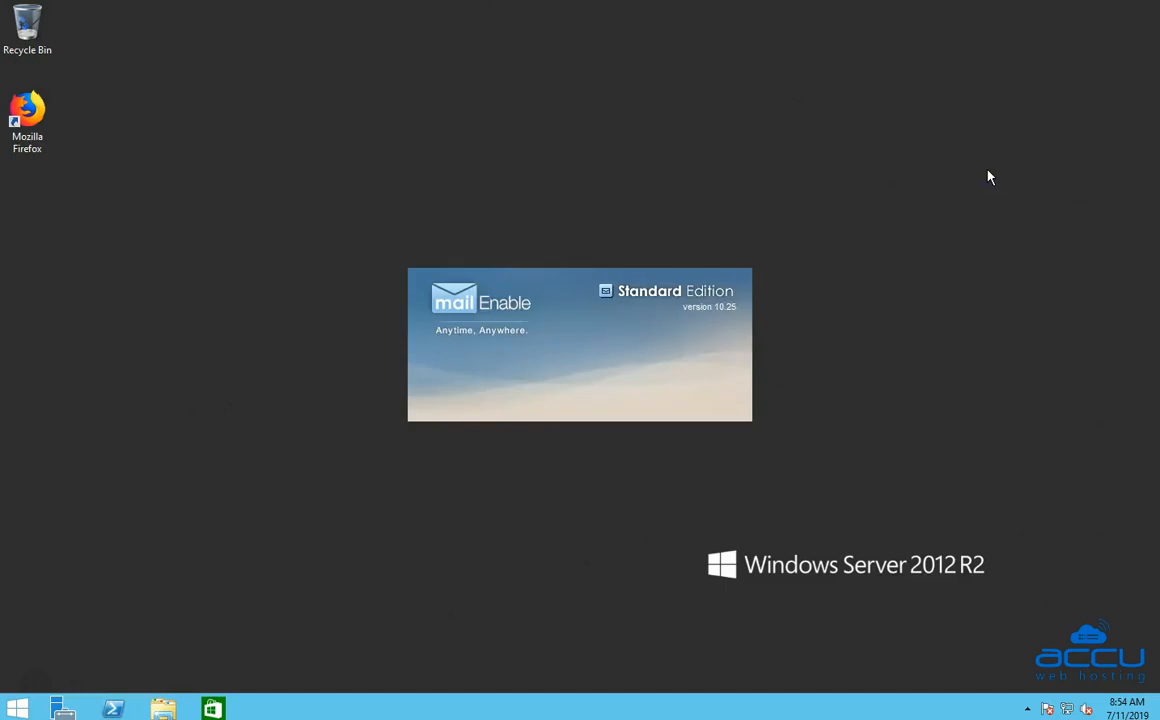
mouse_move(503, 345)
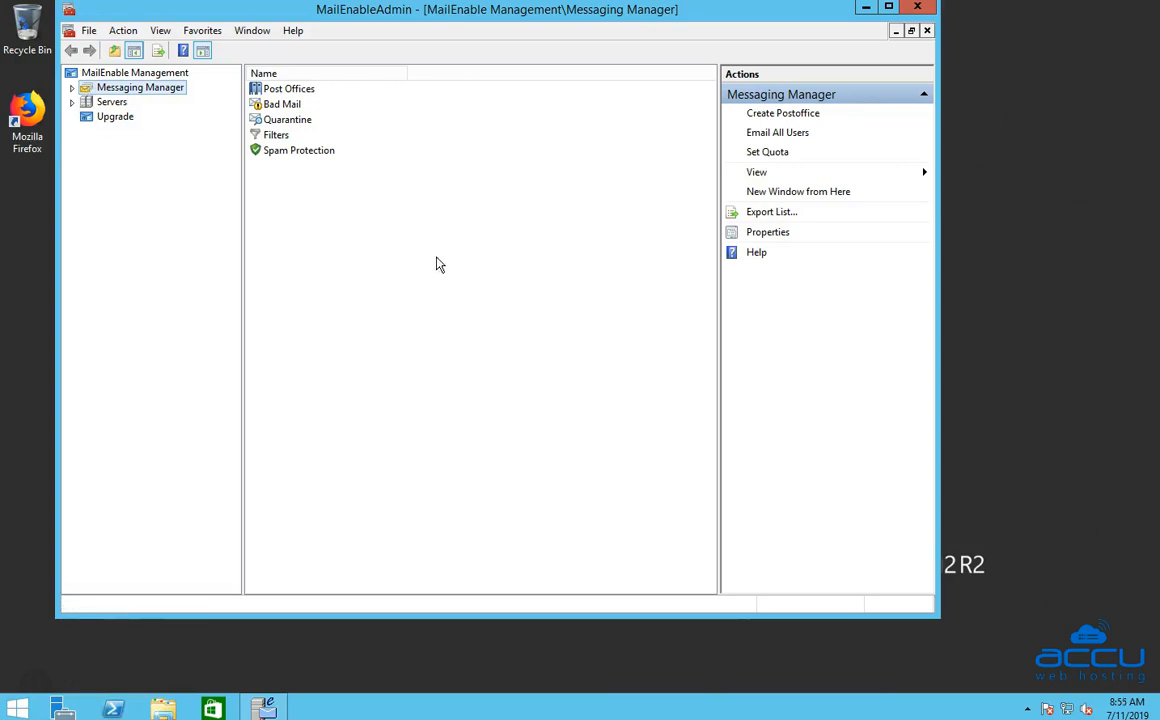
mouse_move(428, 27)
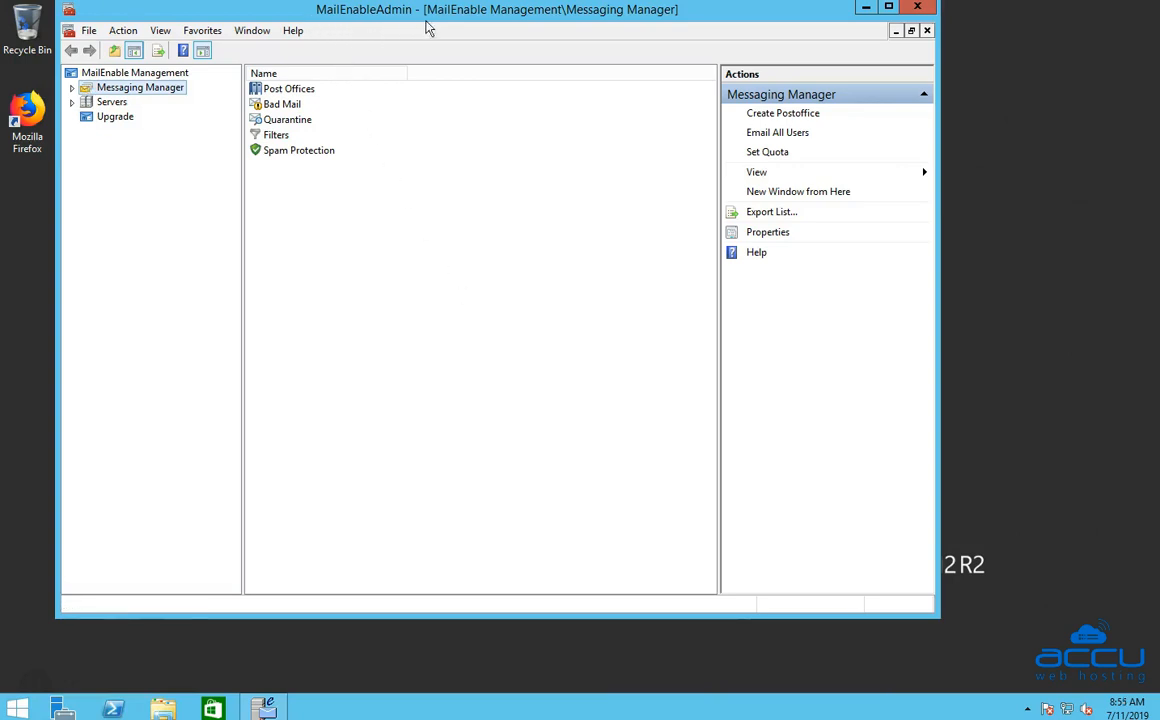
mouse_move(595, 48)
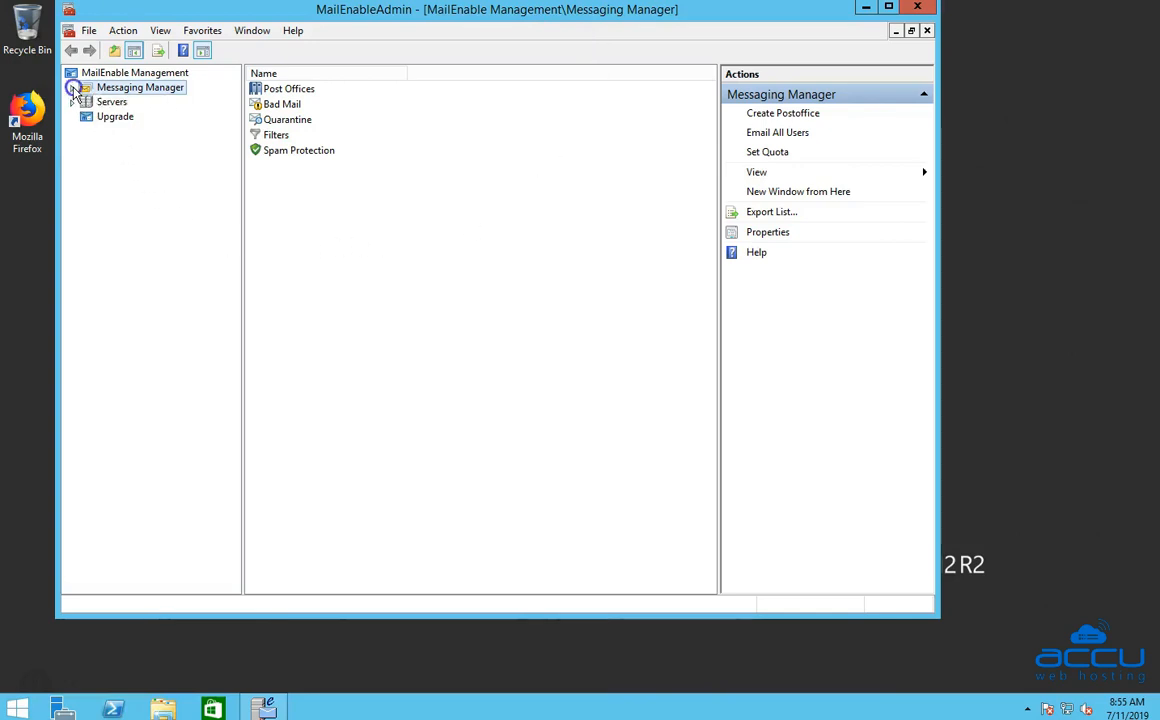
Expand Messaging Manager, Post Offices and example.com to reveal Domains, Mailboxes, Groups and Lists
click(73, 87)
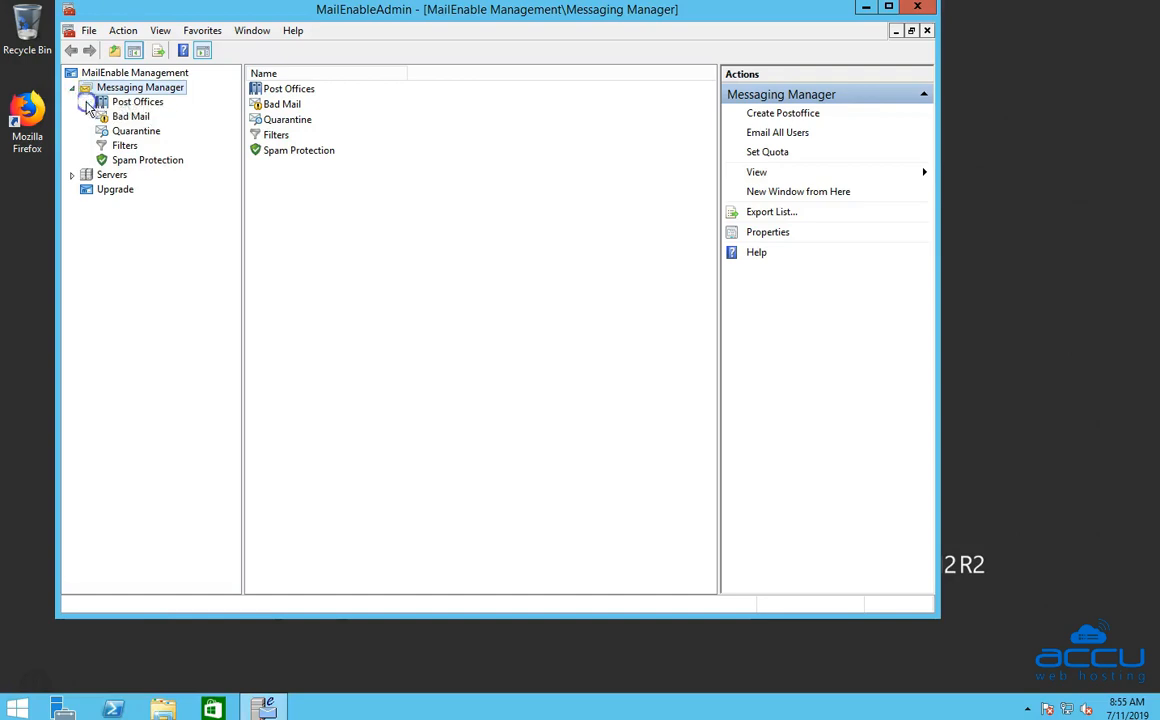
click(88, 102)
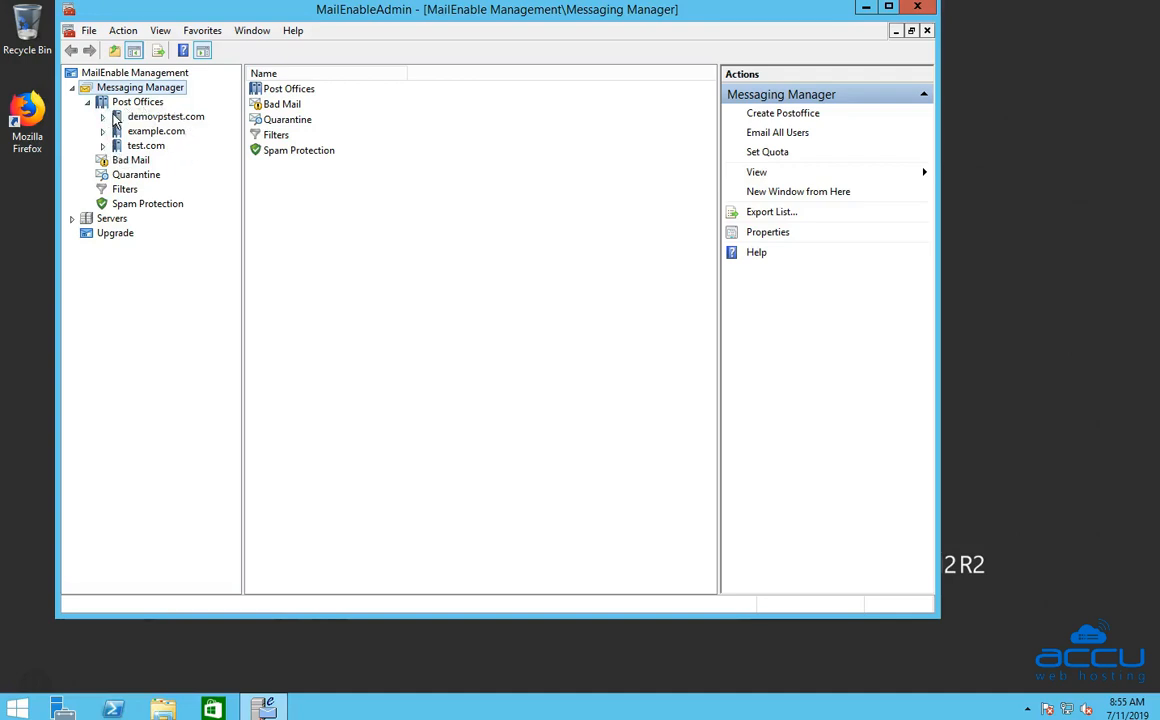
mouse_move(172, 162)
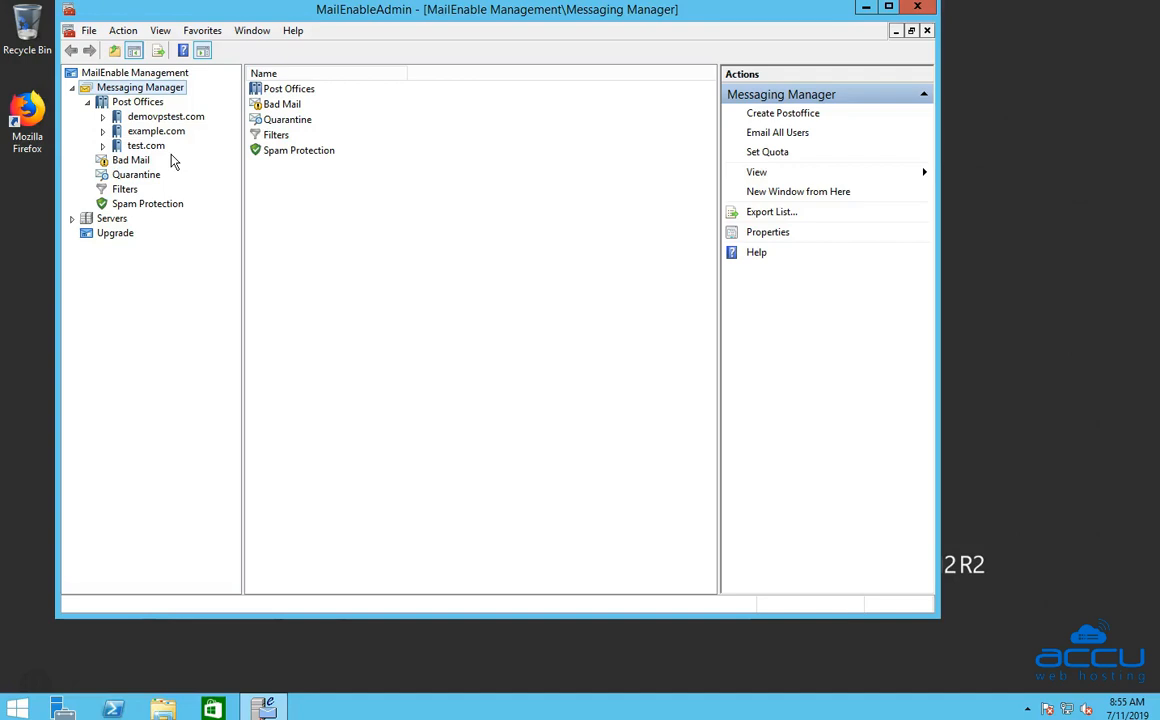
mouse_move(127, 140)
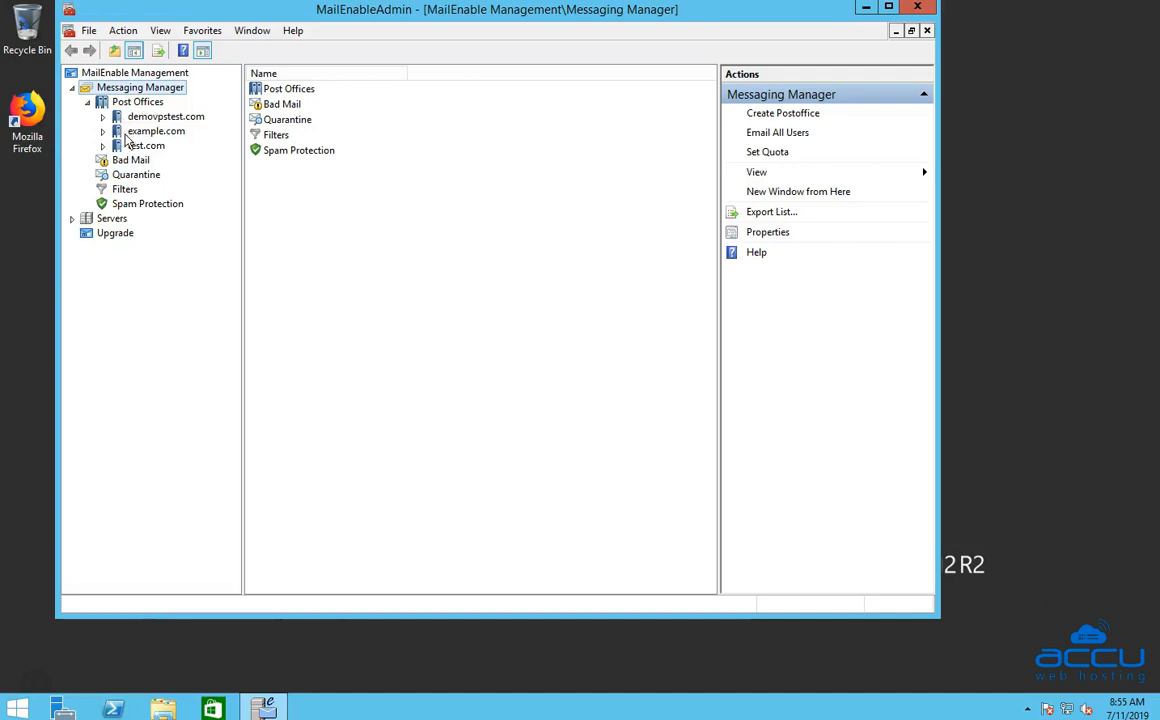
mouse_move(162, 160)
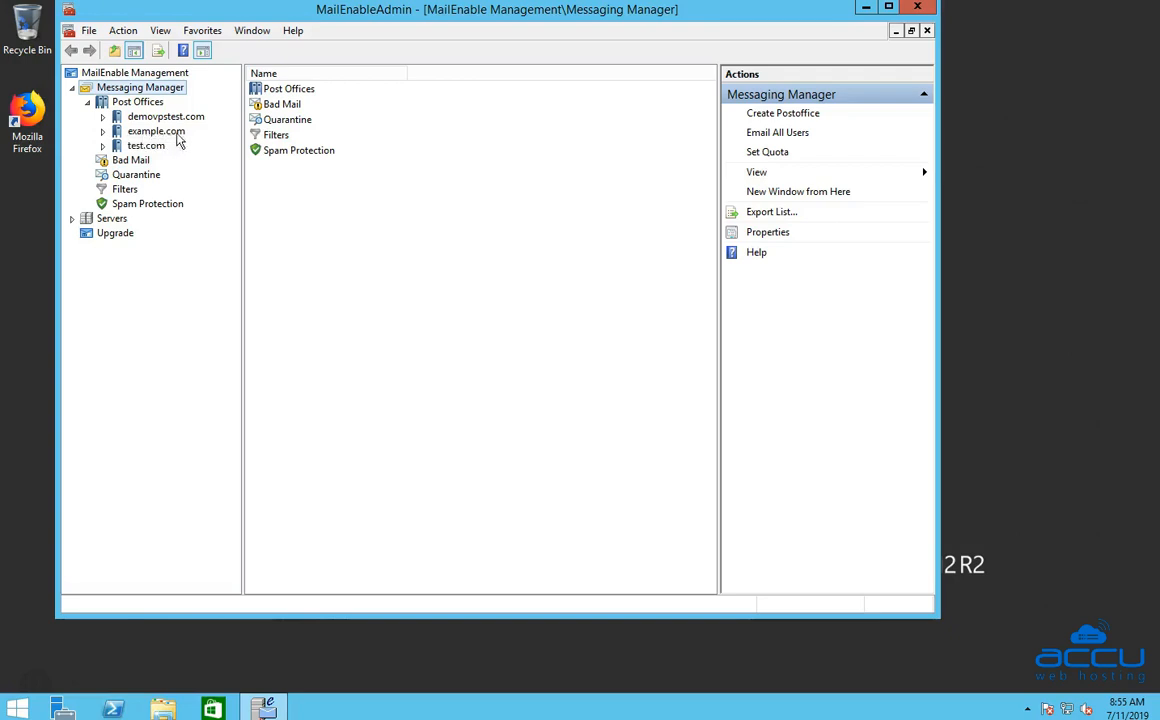
click(103, 131)
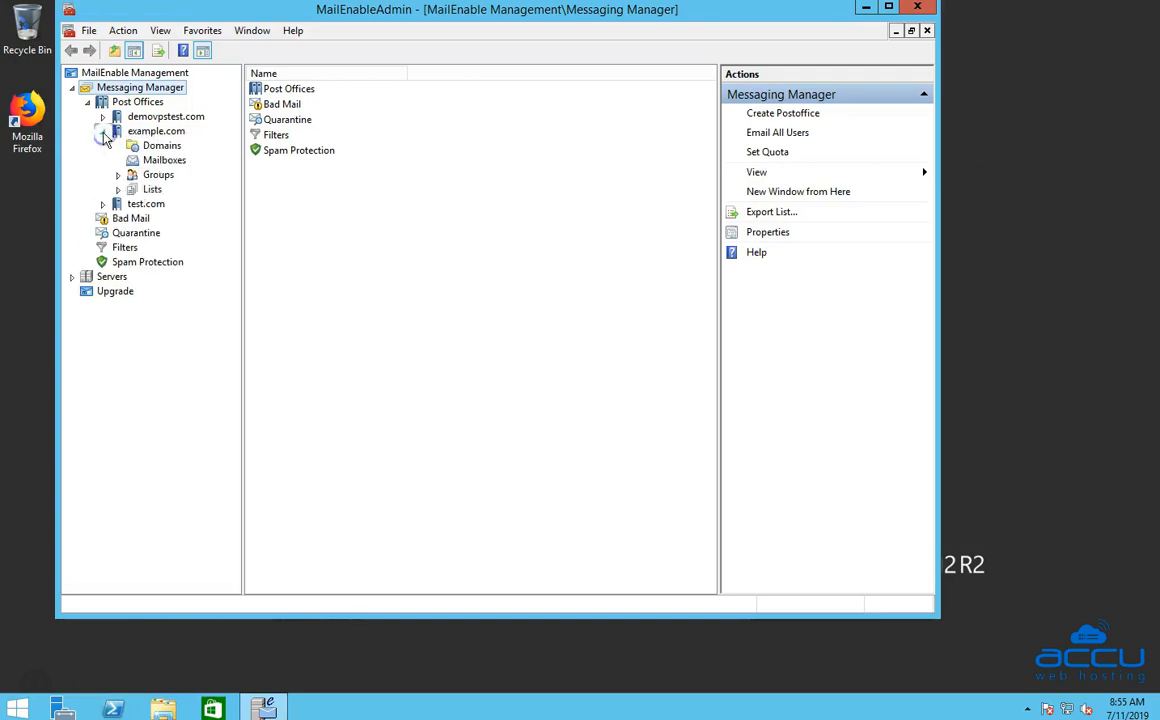
click(103, 131)
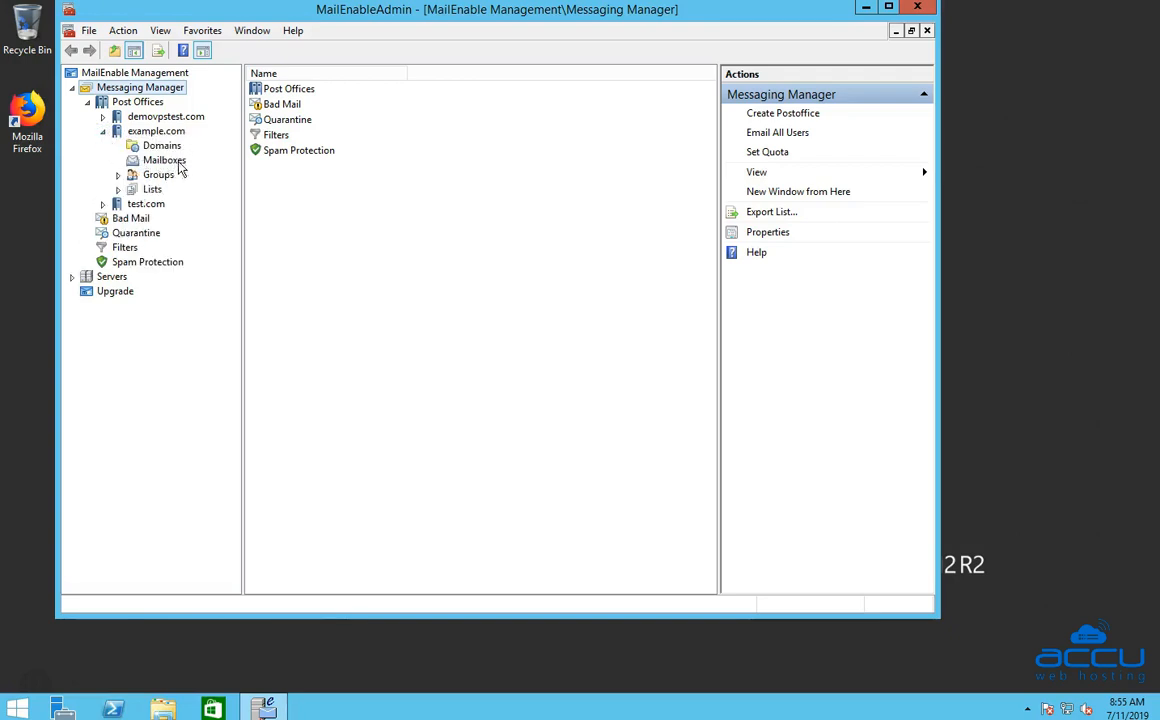
List example.com's mailboxes: admin, demo, hostmaster, postmaster and test
click(164, 160)
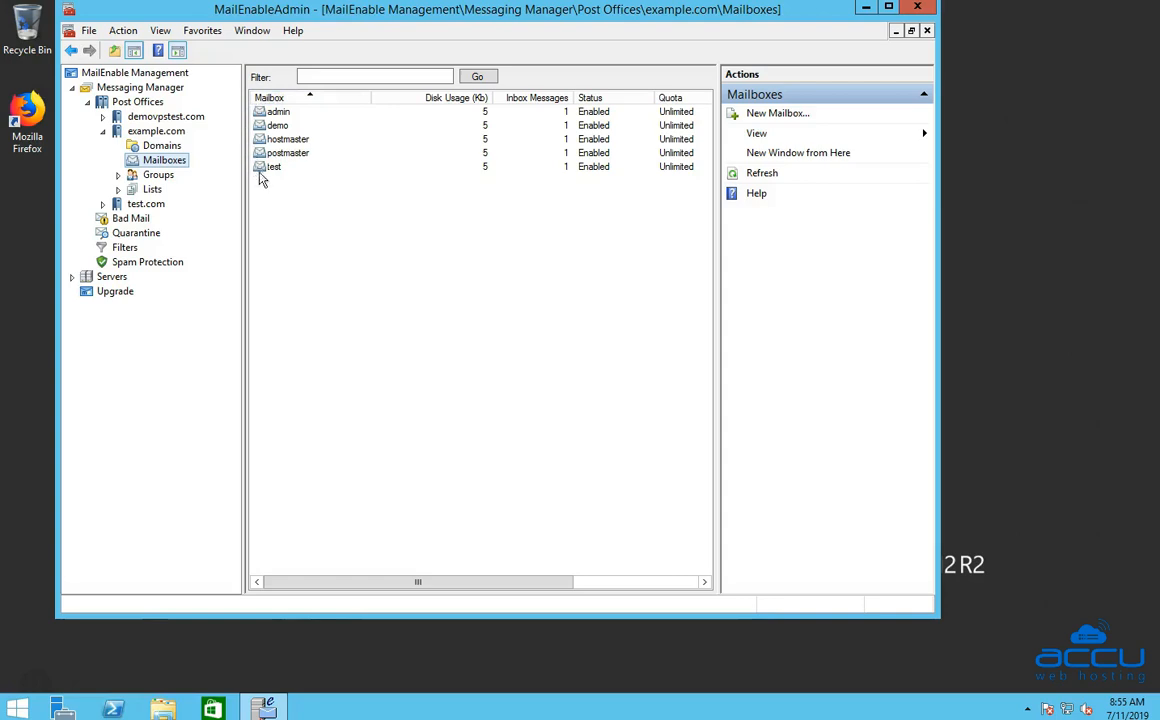
mouse_move(253, 178)
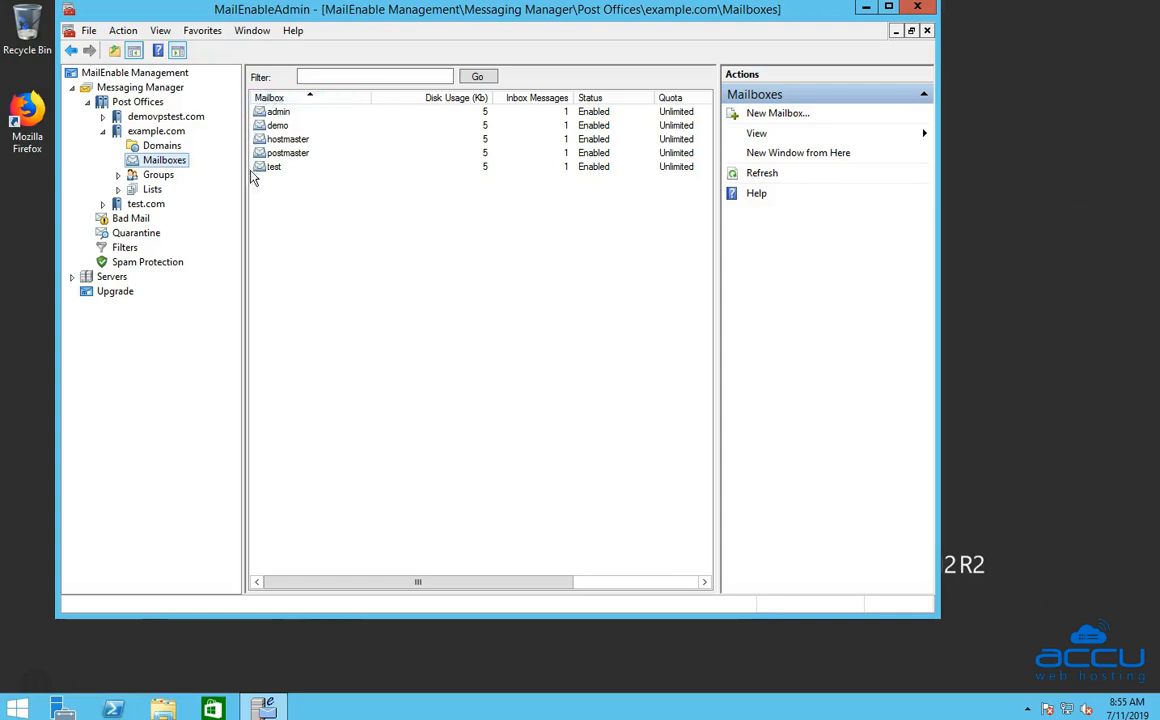
mouse_move(296, 182)
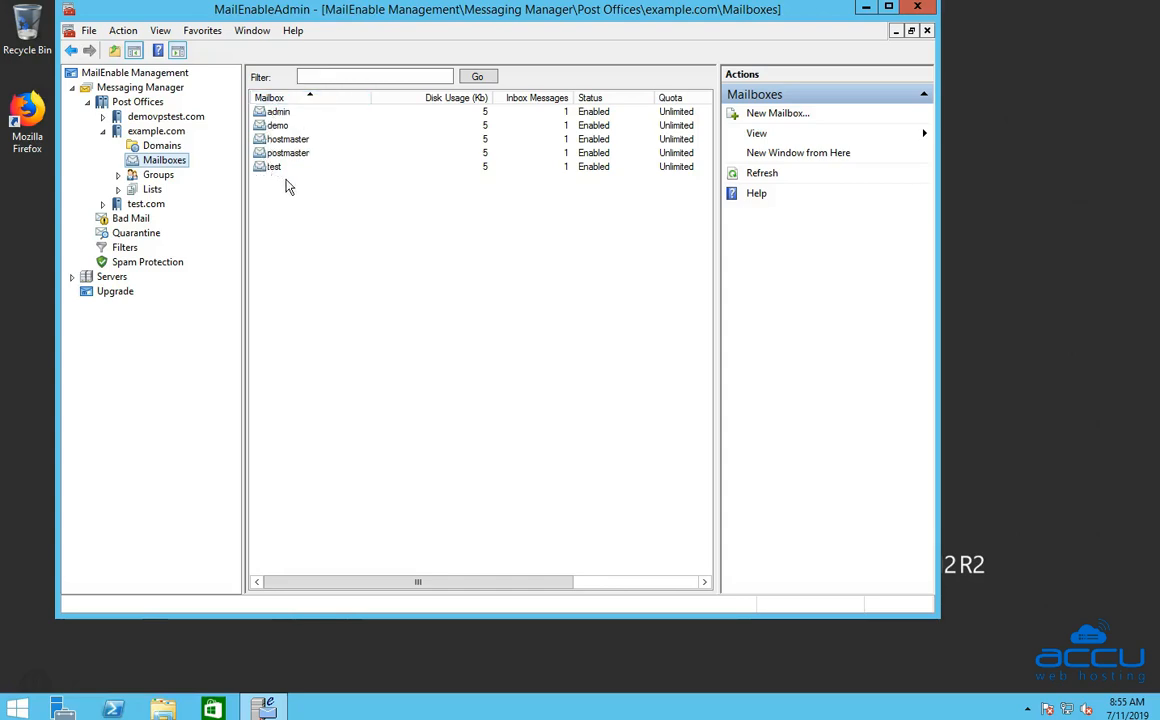
mouse_move(315, 166)
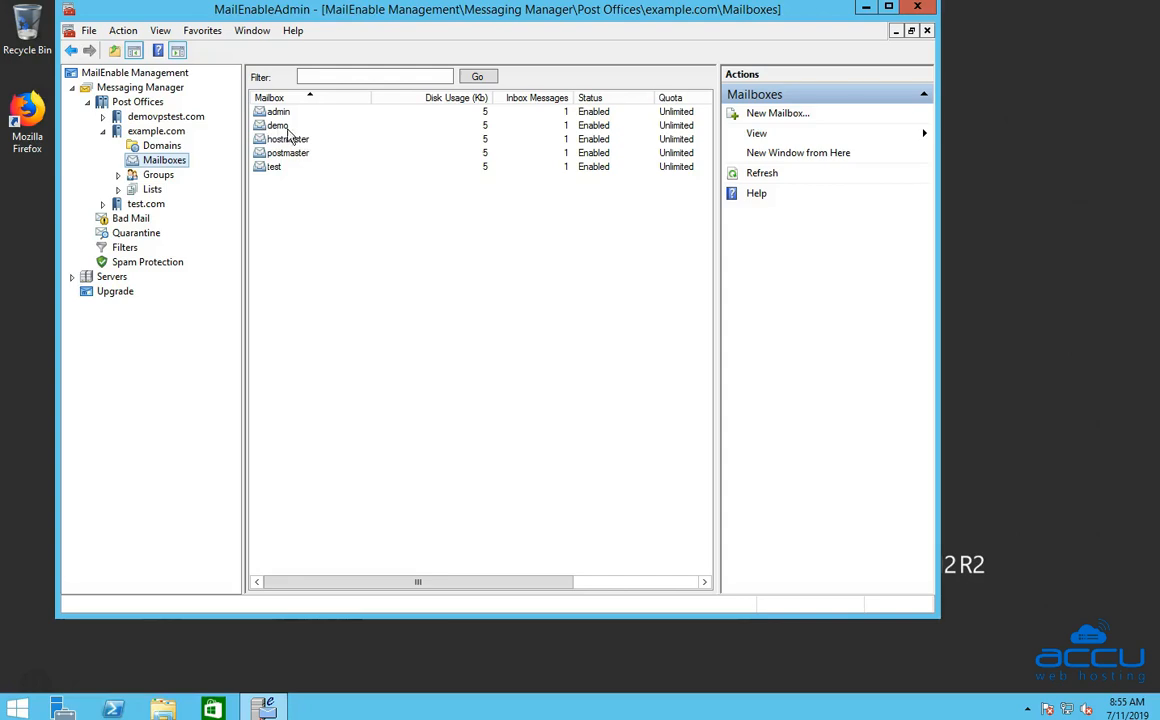
Disable the demo mailbox so its status reads Disabled
click(278, 125)
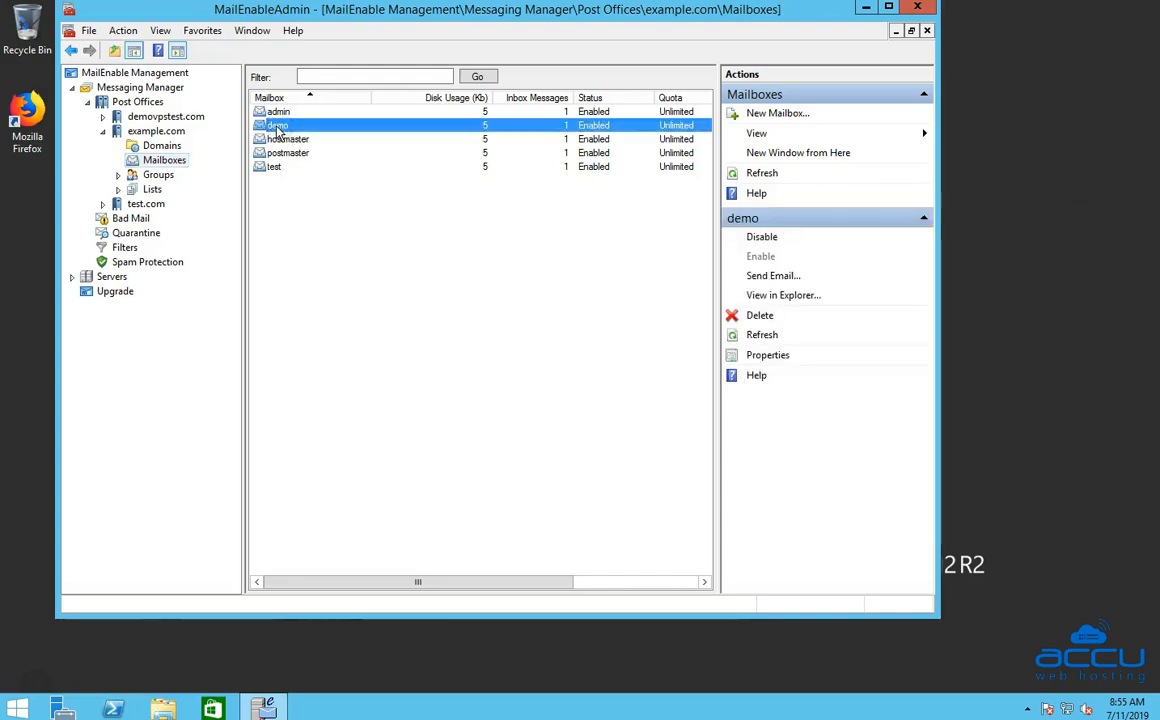
mouse_move(768, 82)
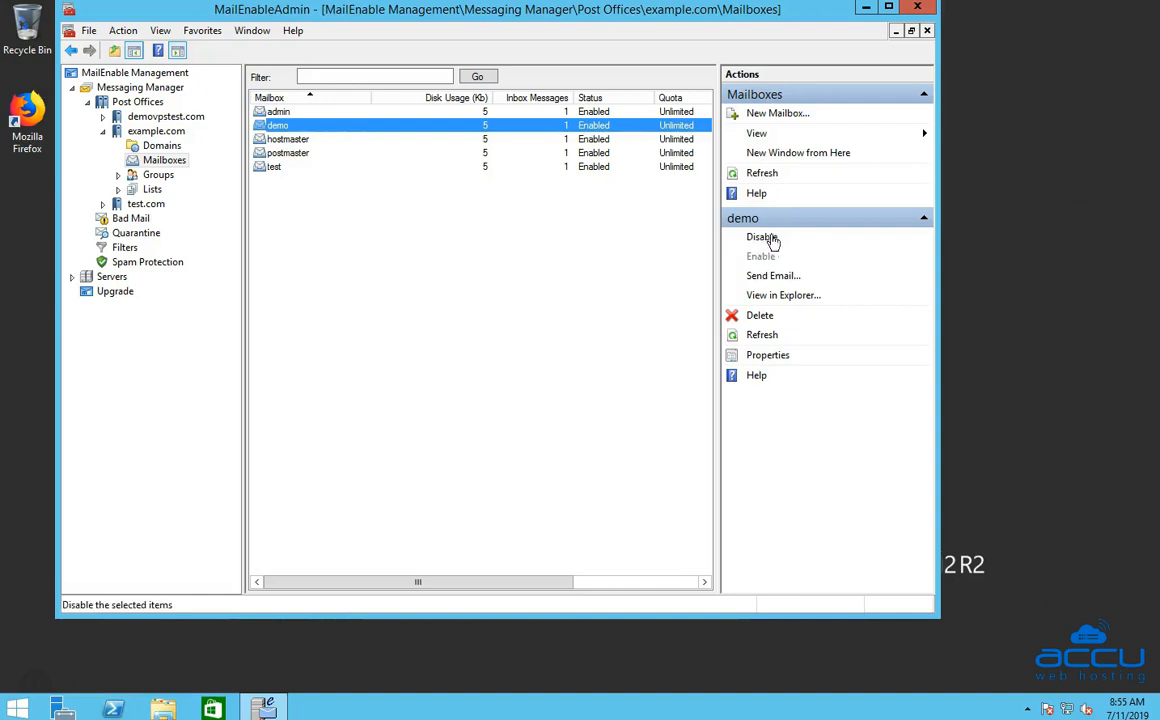
click(761, 237)
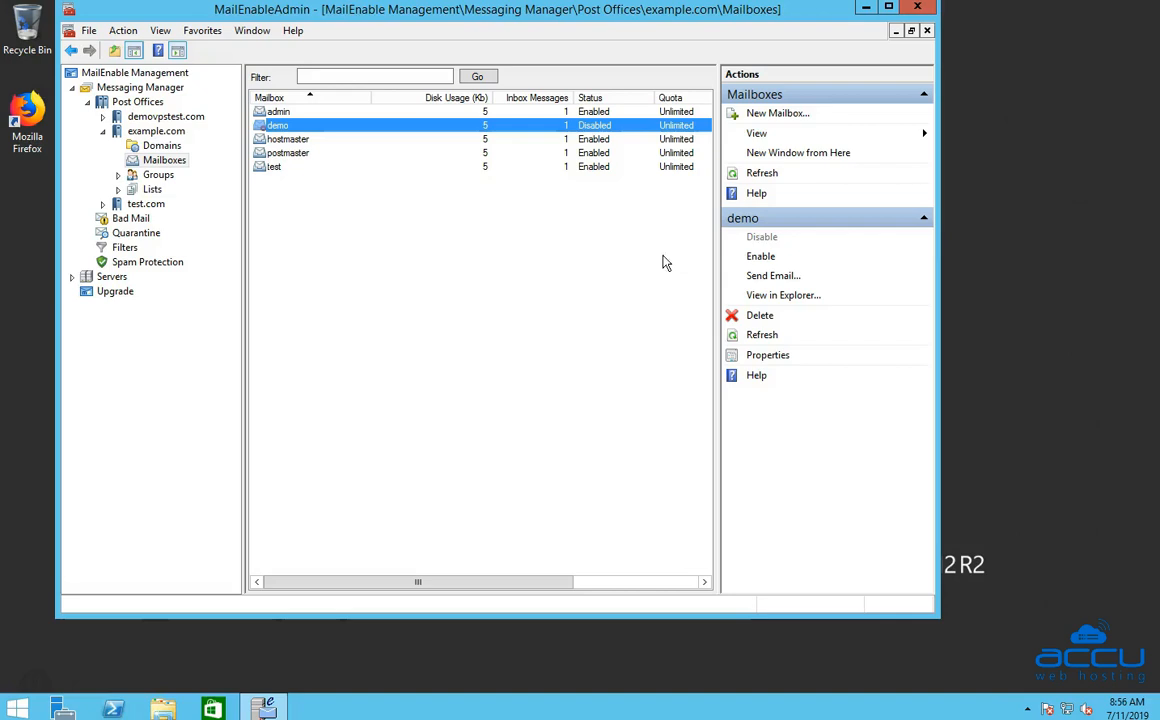
mouse_move(434, 264)
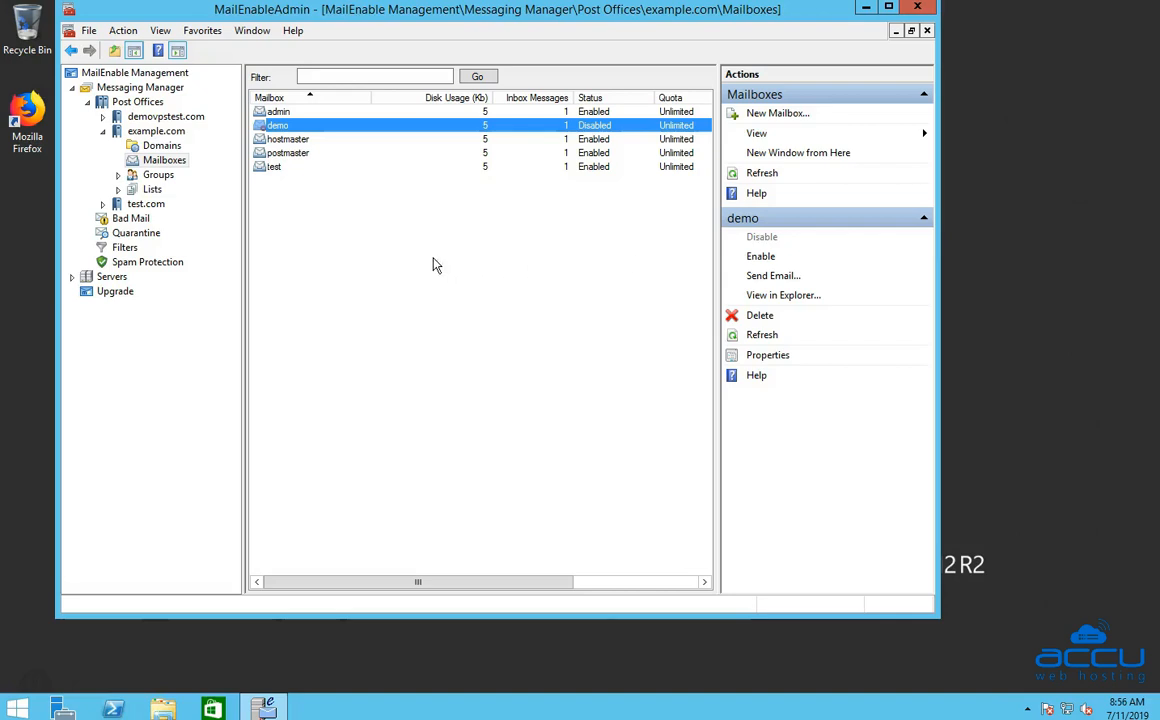
mouse_move(262, 137)
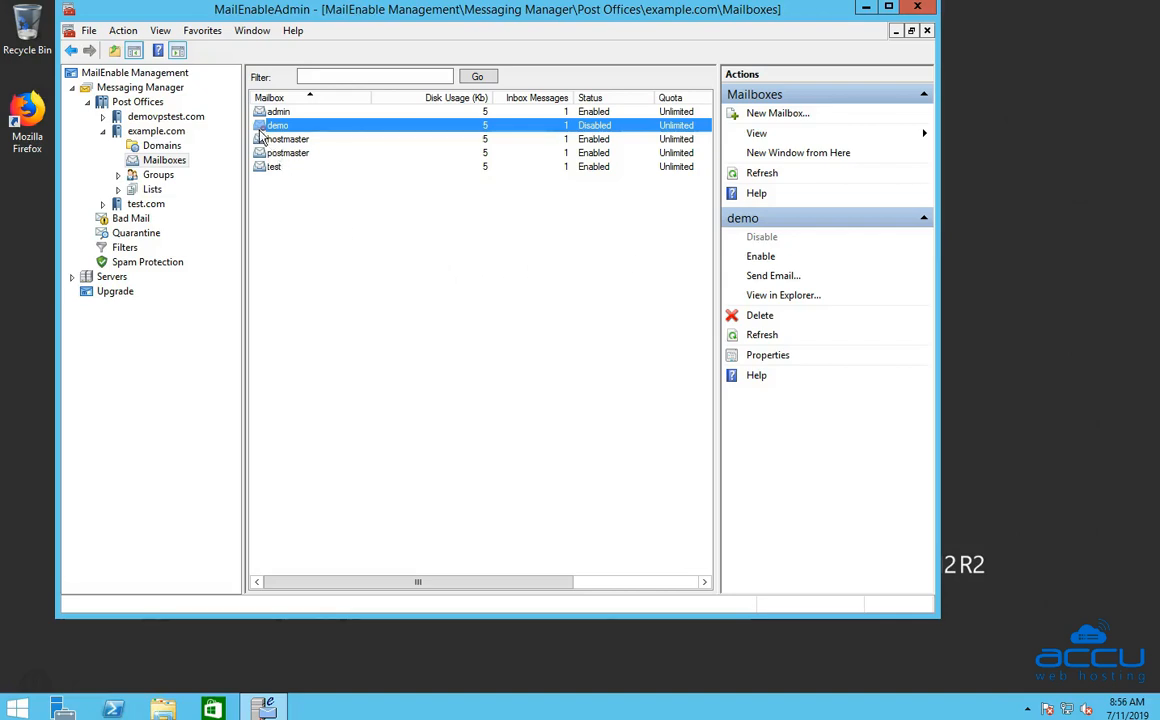